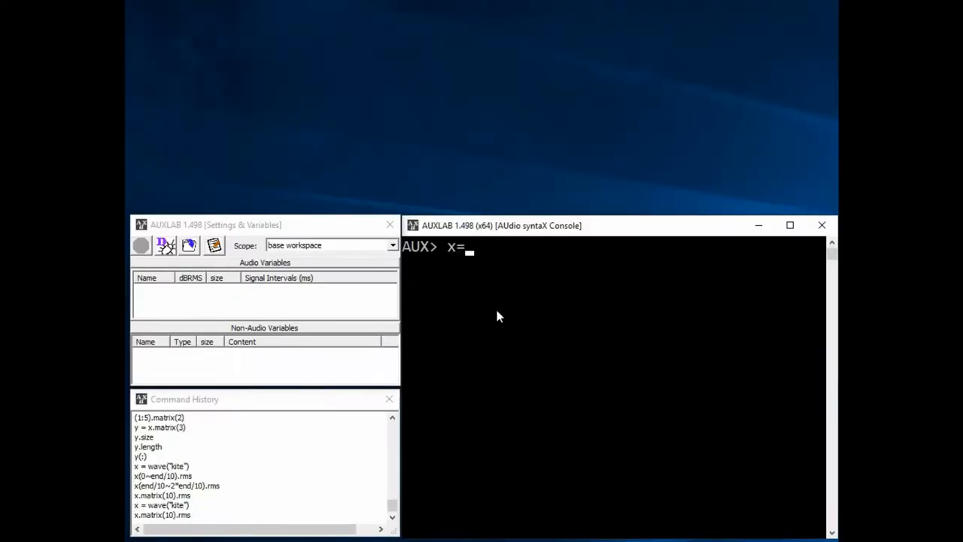
- Run x=tone([500 1200],2000).ramp(20)@-20 for a 2 s glide at -20 dB
type("tone([50")
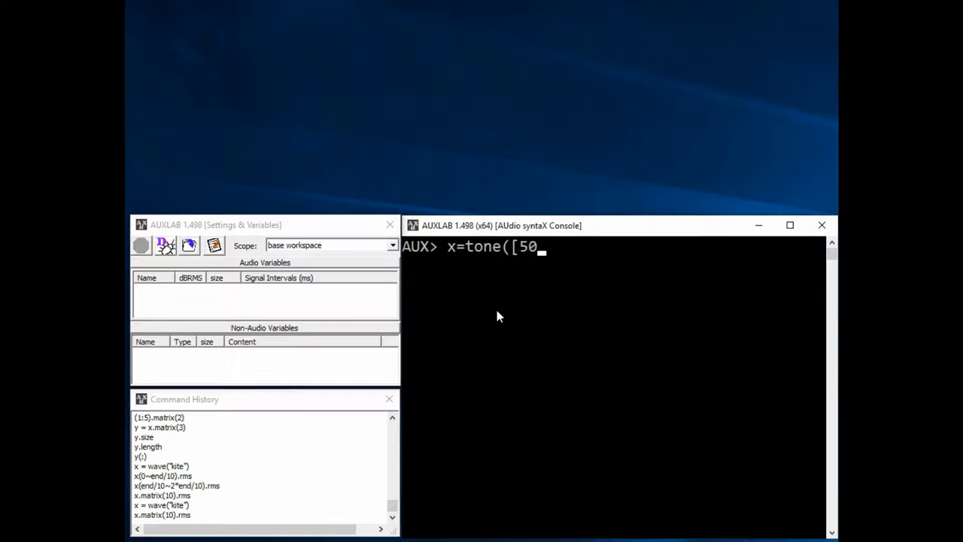
type("0 1200],")
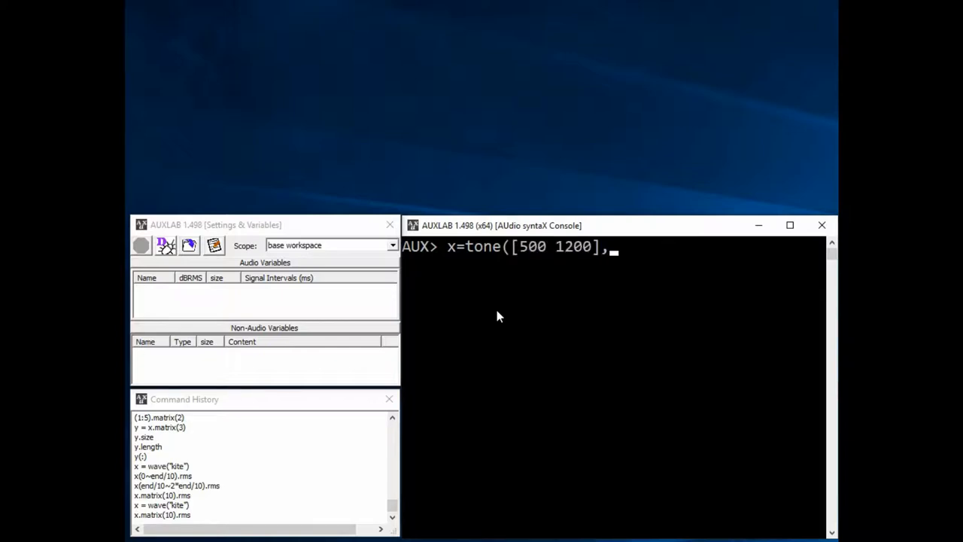
type("2000).ram")
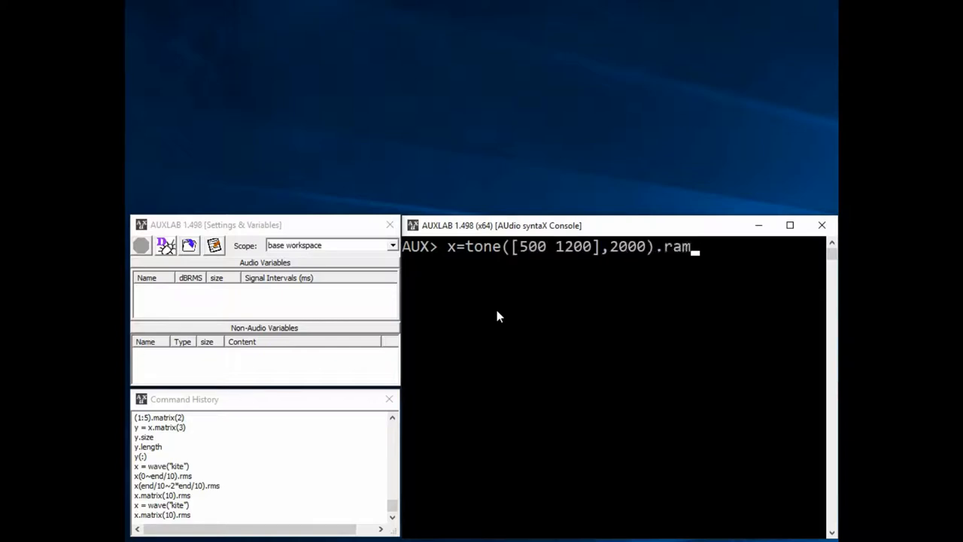
type("p(20)@-20")
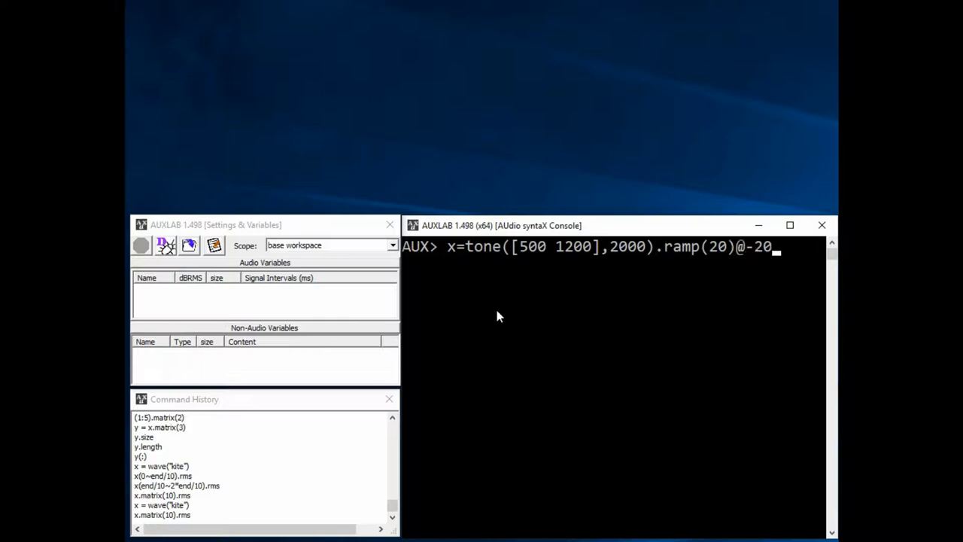
key("Return")
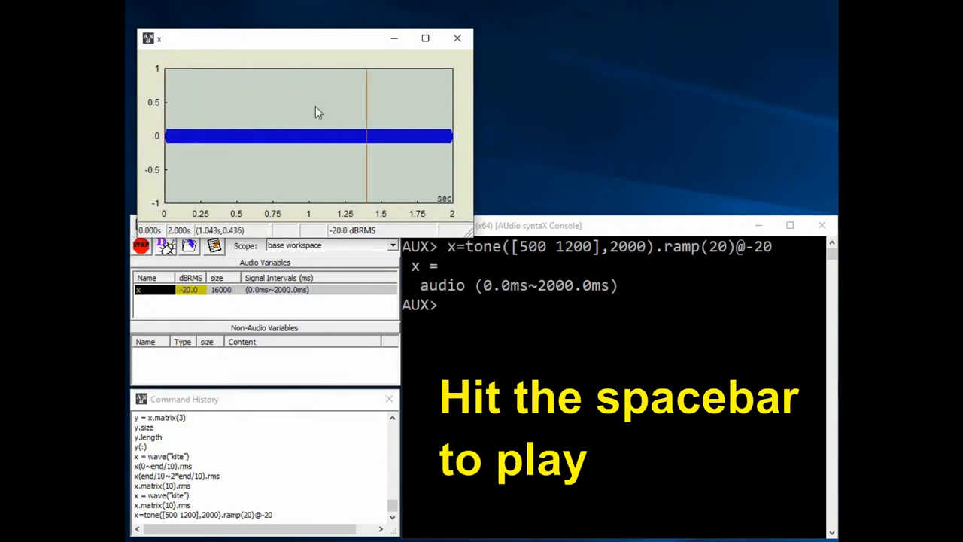
- Play x, show its whole-signal spectrum pane, and zoom in on the waveform
key("space")
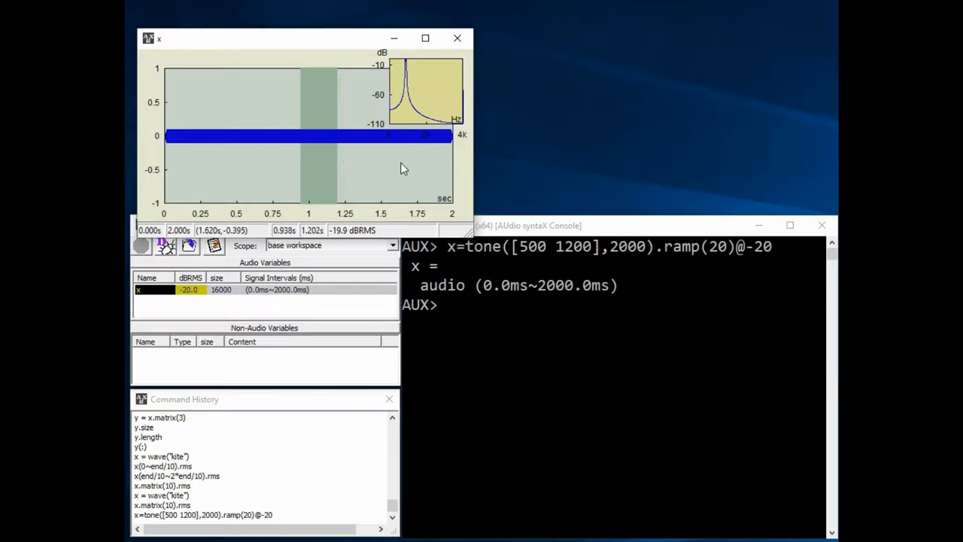
left_click(141, 246)
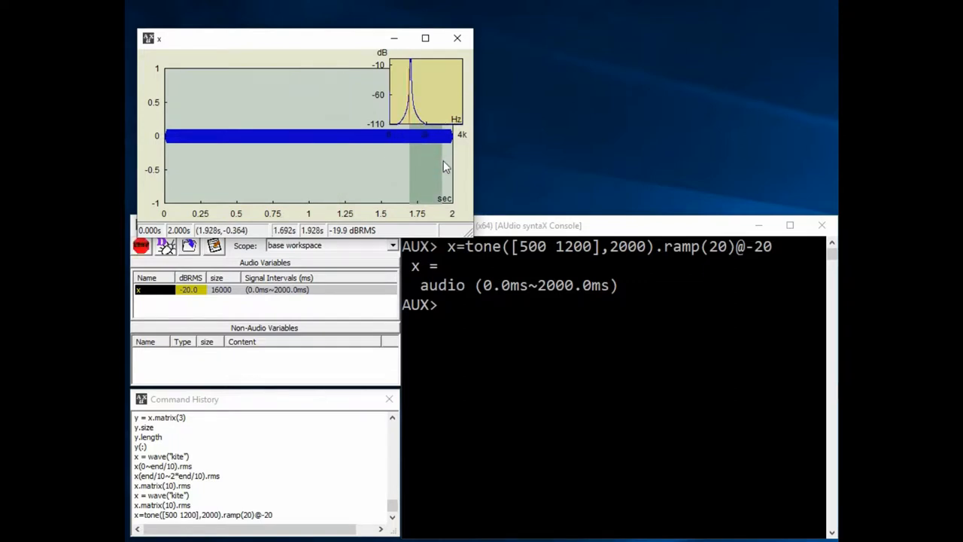
left_click(141, 246)
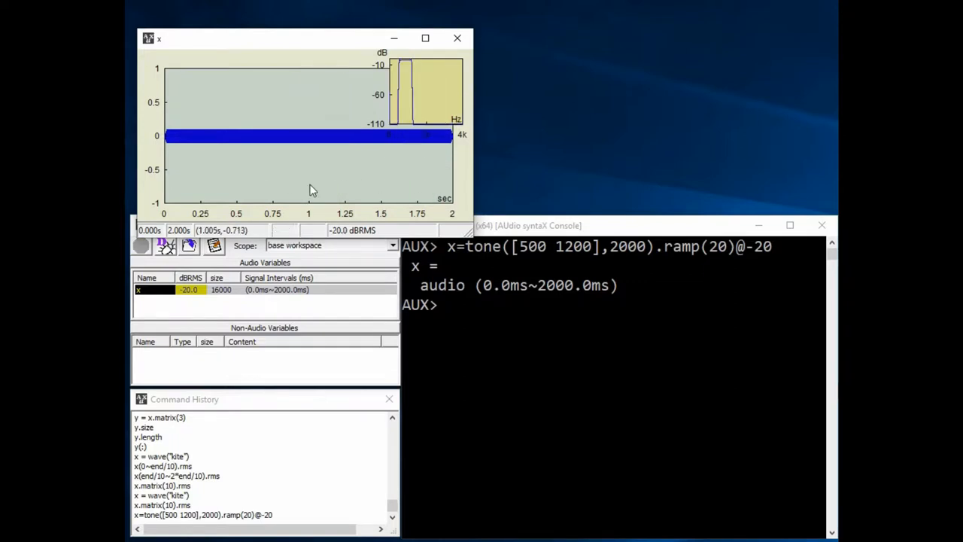
key("Up")
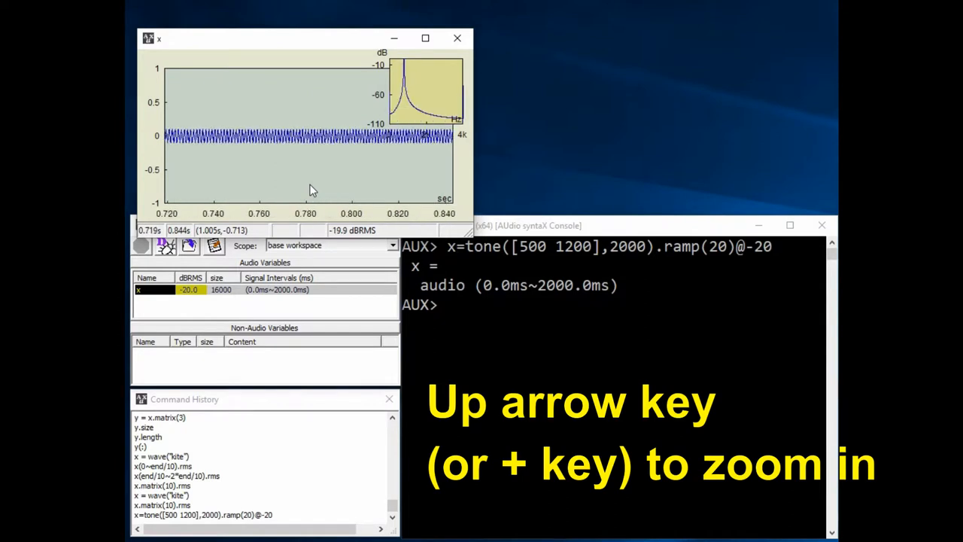
key("Left")
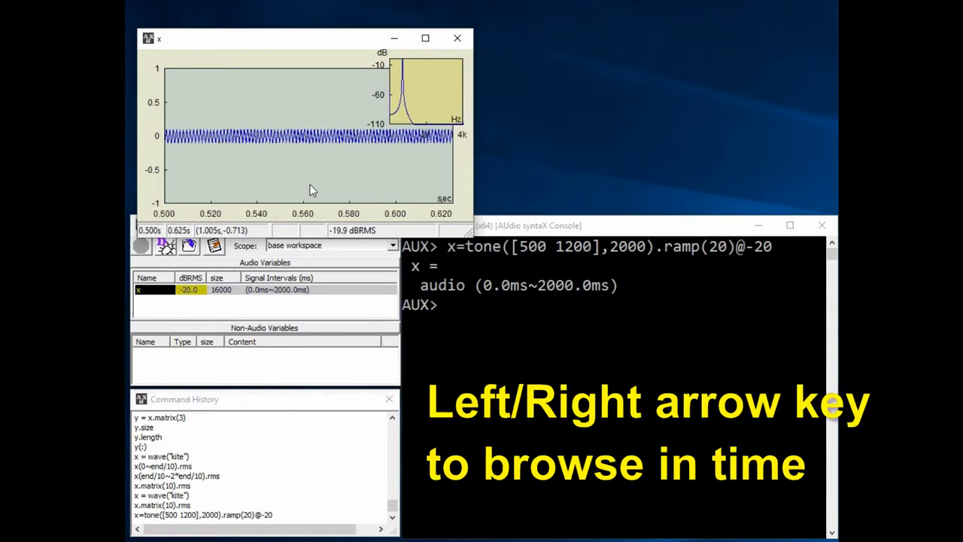
key("left")
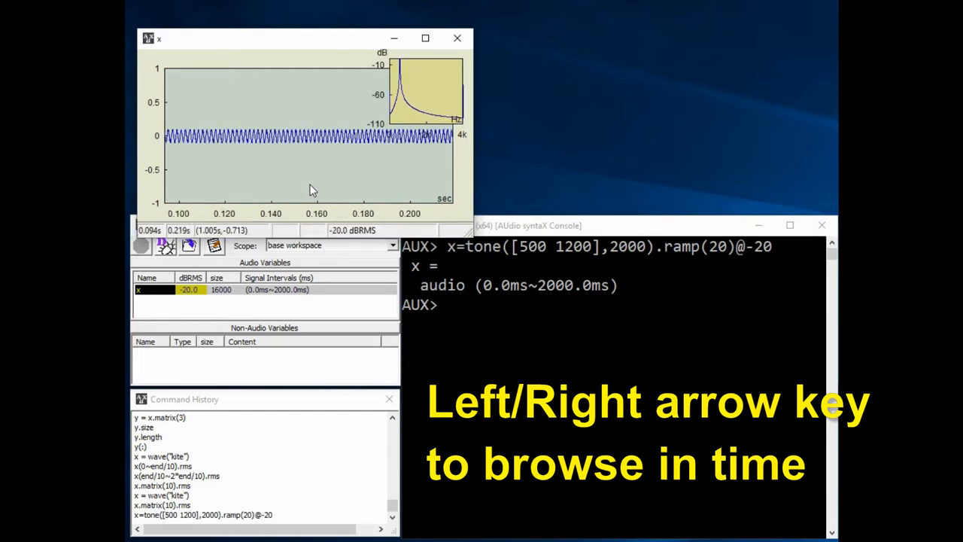
key("Left")
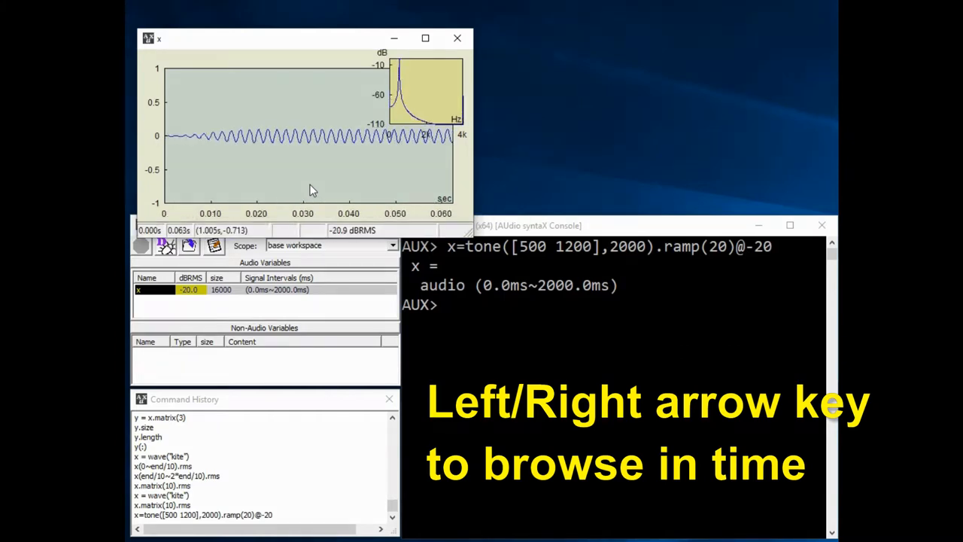
key("Right")
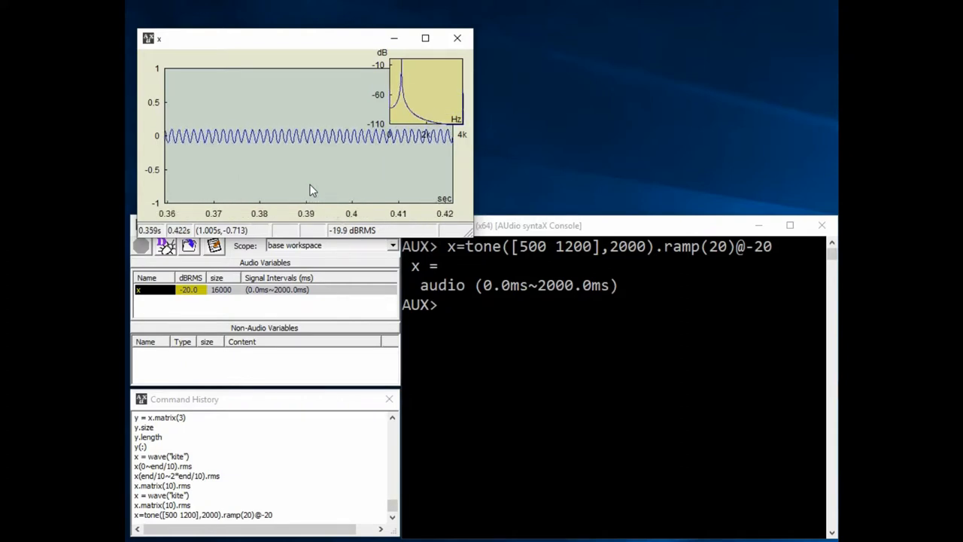
key("down")
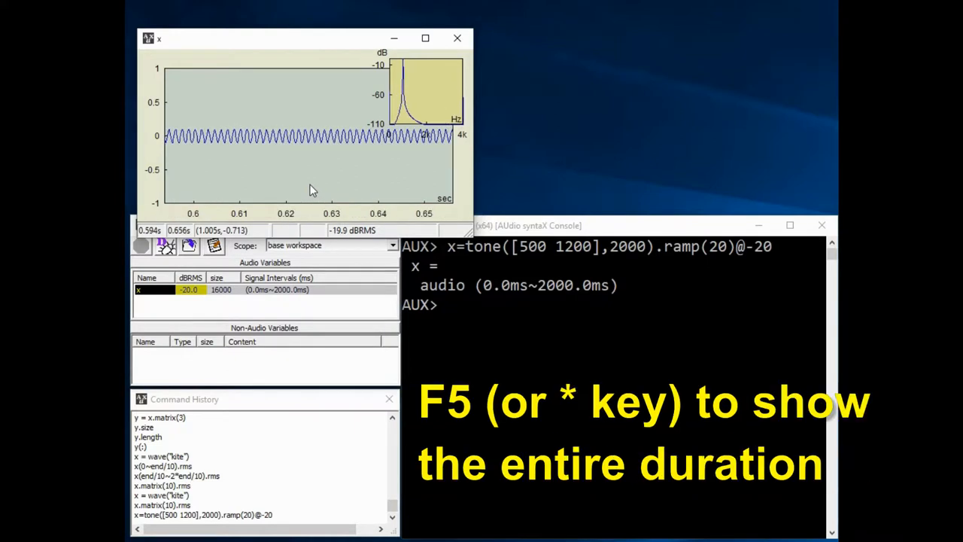
key("f5")
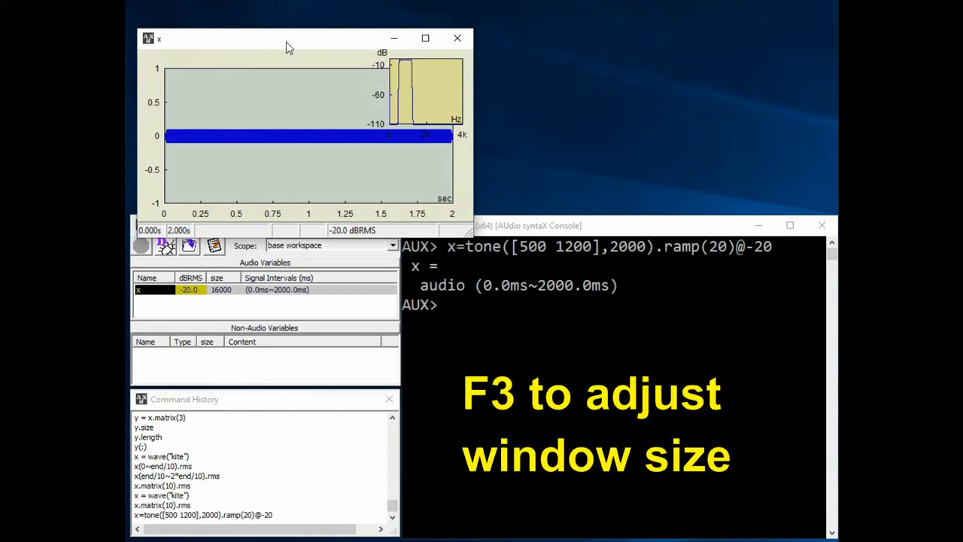
- Resize the x window with F3 so the spectrum pane sits beside the waveform
key("f3")
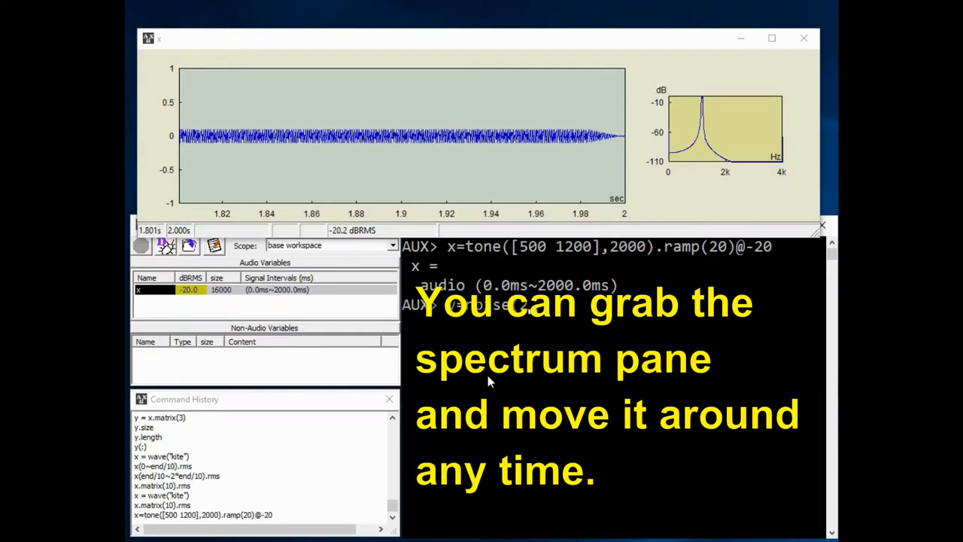
- Run y=noise(2000).bpf(200,300)@-20 and show the y window's spectrum pane
type("y=noise(2000).bpf(")
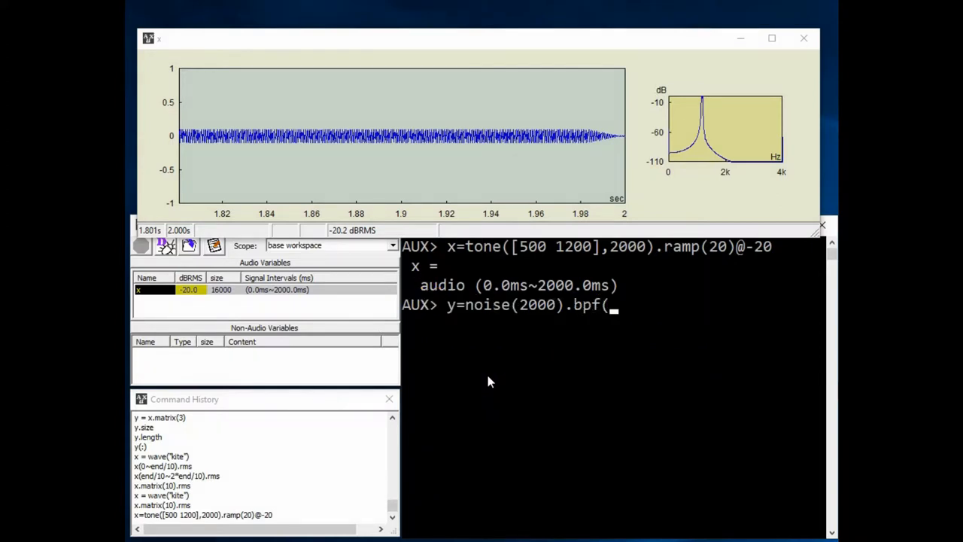
type("200,300)@-2")
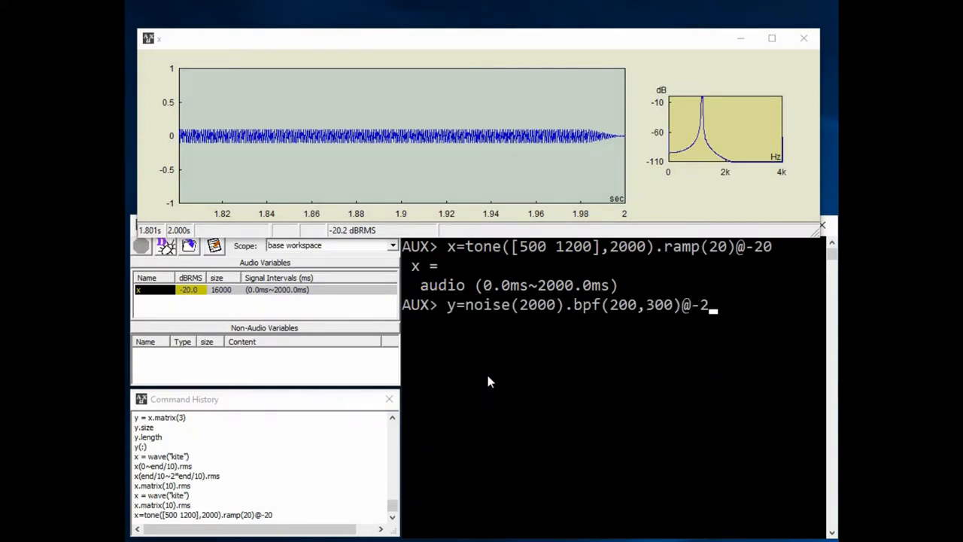
key("Return")
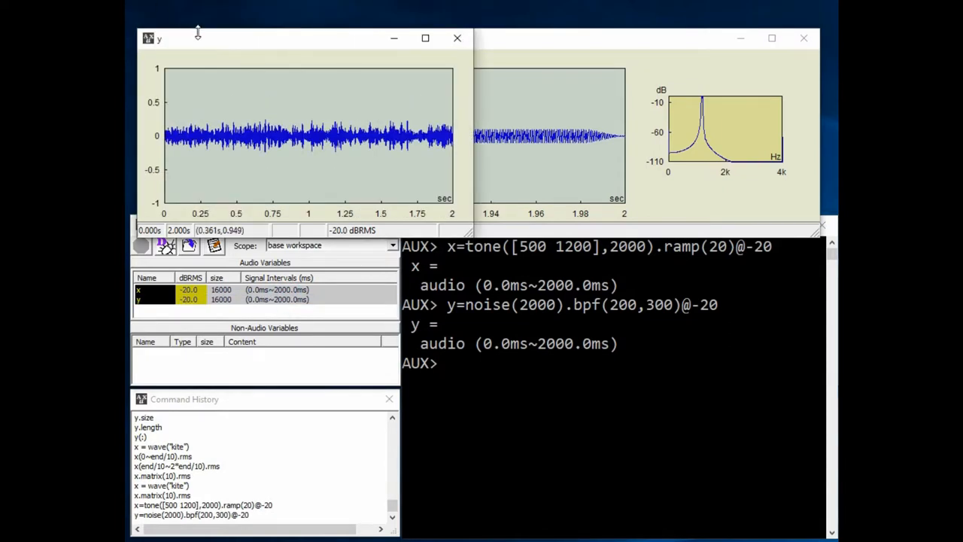
left_click(197, 44)
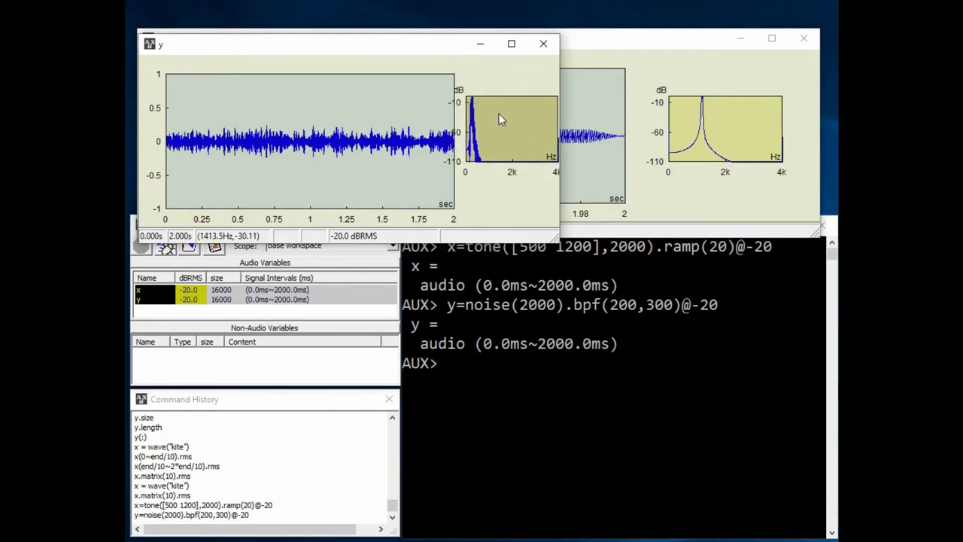
mouse_move(397, 337)
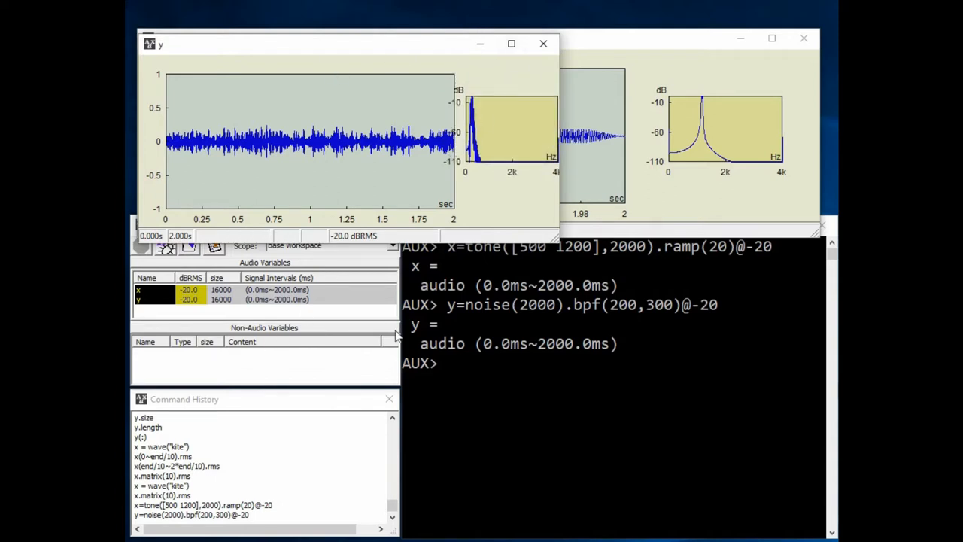
- Compute z=x*y@-20 and move the z waveform window higher up
type("z=x*y")
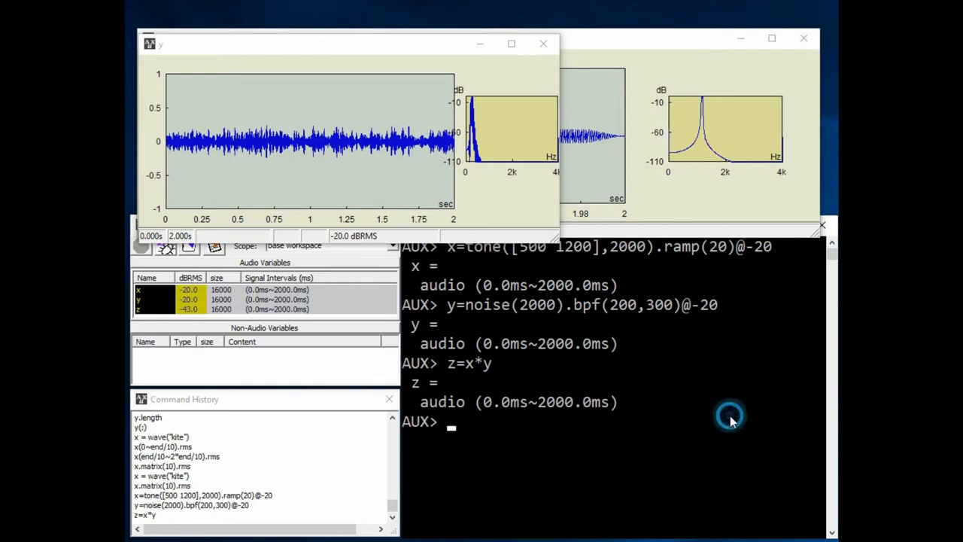
type("z=x*y@-20")
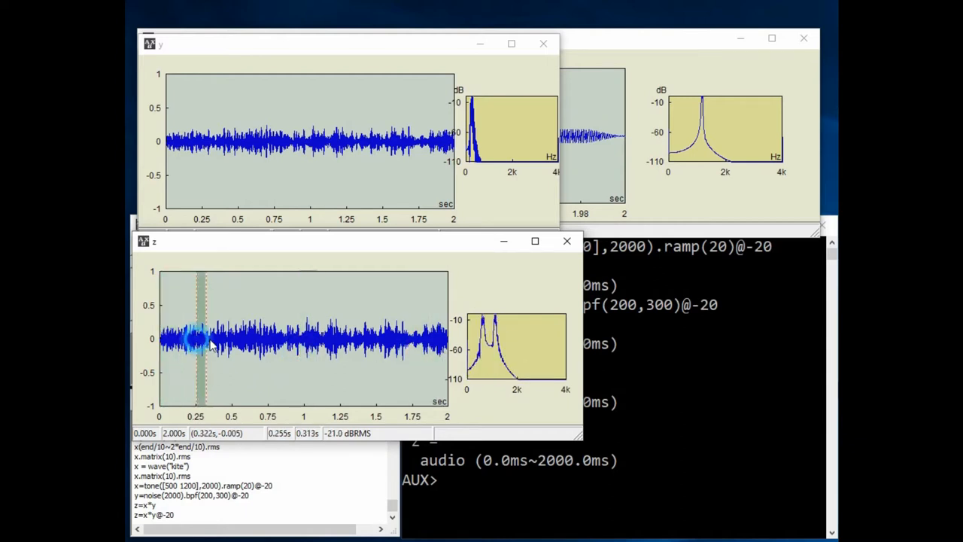
left_click_drag(202, 342, 267, 350)
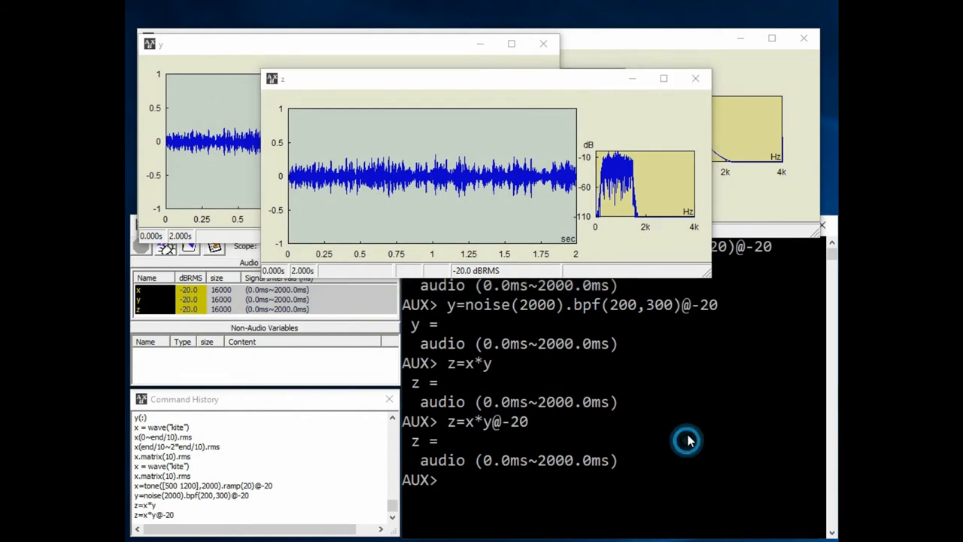
- Run zz=[z; z(end~0)] for stereo z plus its reversal, then select the zz window
type("zz=[z; z")
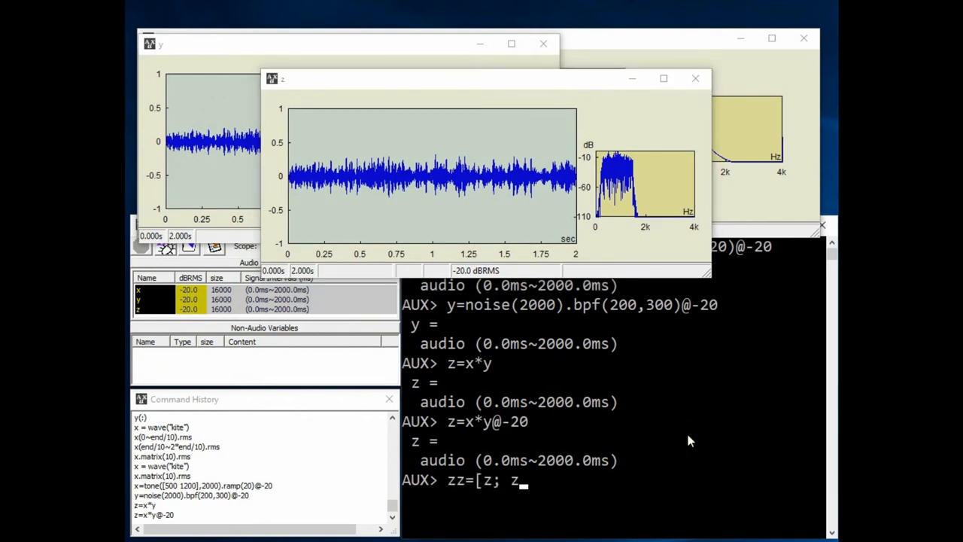
type("(end~0)]")
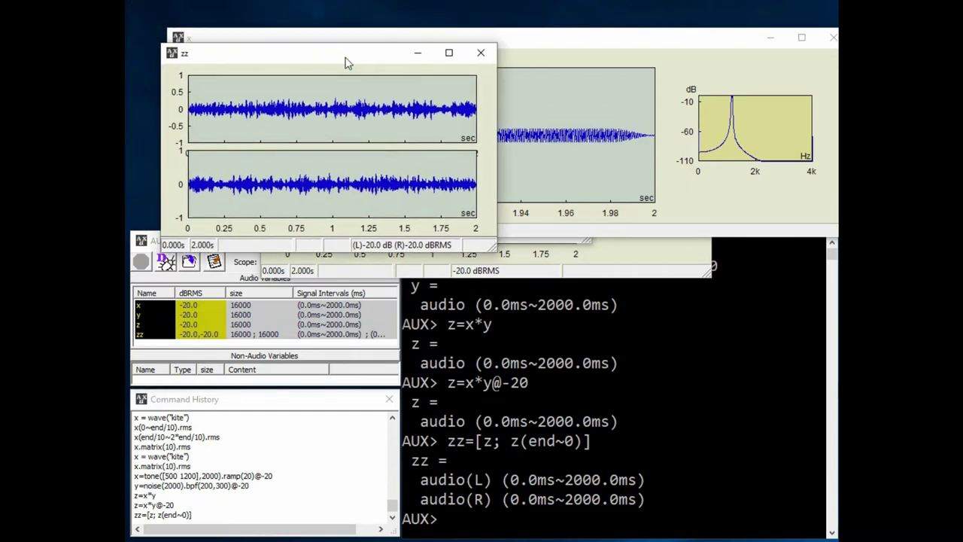
left_click(140, 261)
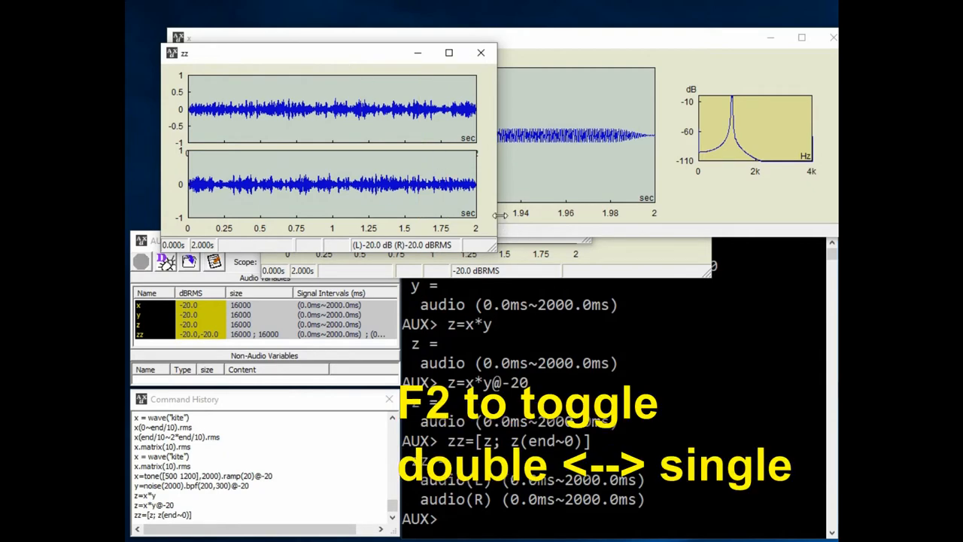
- Toggle zz to one pane and back to two, then select 0.1–0.19 s for spectra
key("f2")
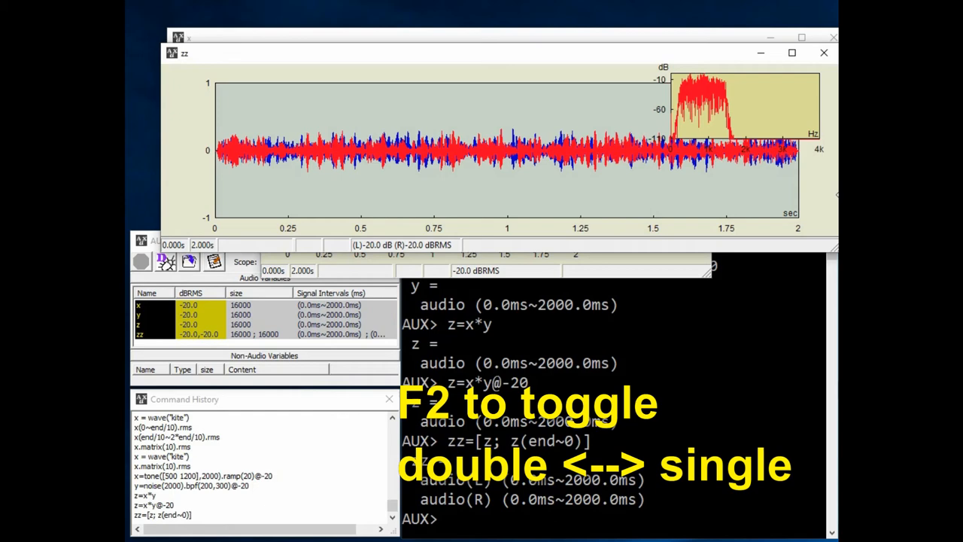
key("f2")
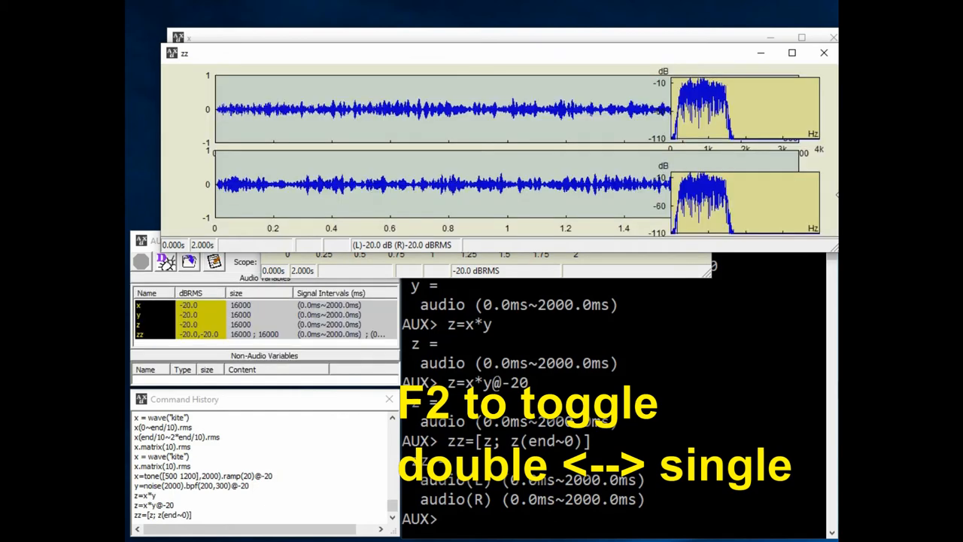
mouse_move(245, 112)
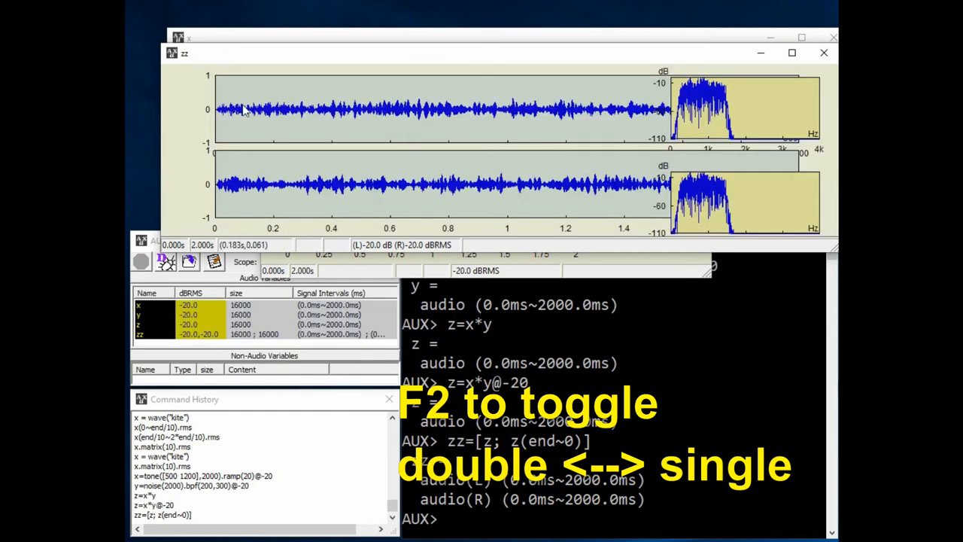
left_click_drag(241, 109, 271, 109)
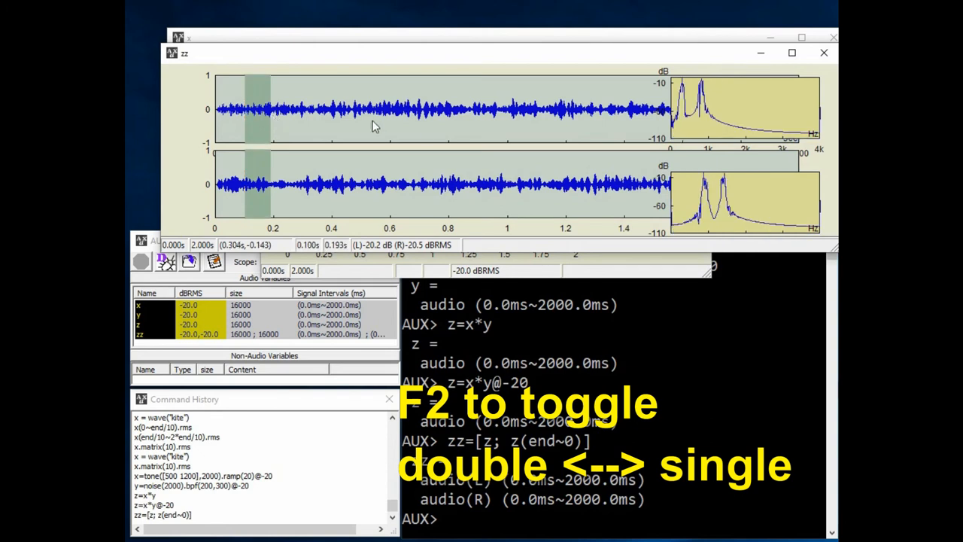